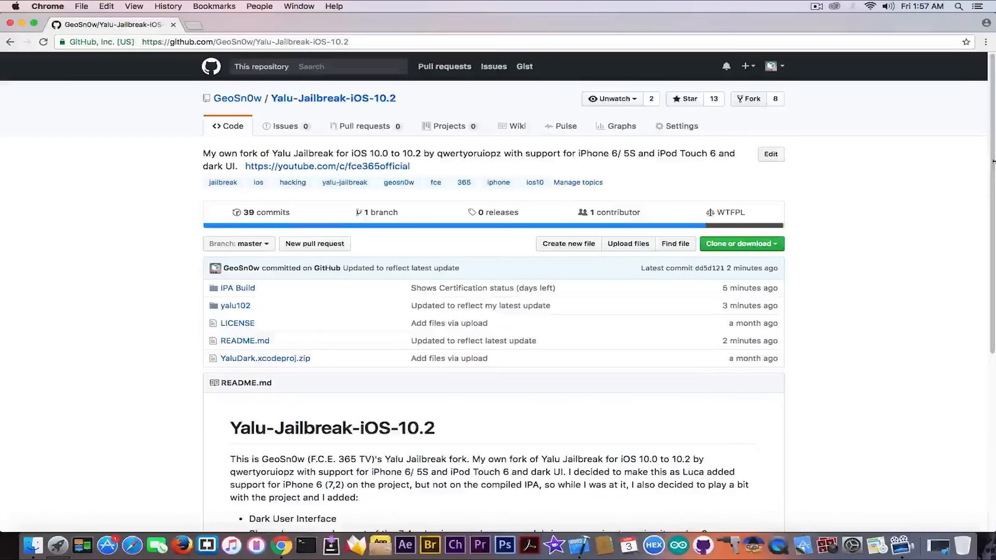
Launch Cydia Impactor from the Dock and move its window toward the screen centre
{"action": "scroll", "scroll_direction": "down", "scroll_amount": 3}
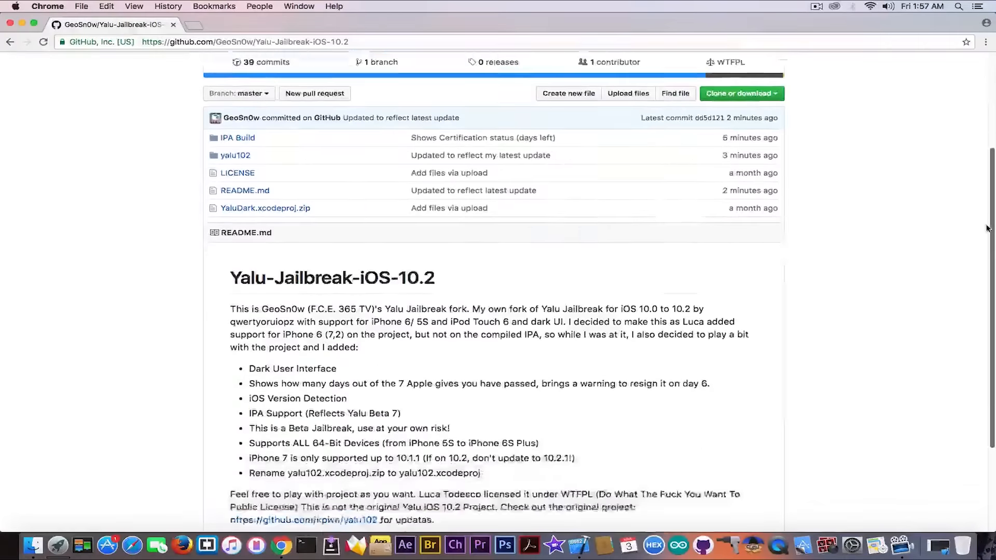
{"action": "scroll", "scroll_direction": "down", "scroll_amount": 3}
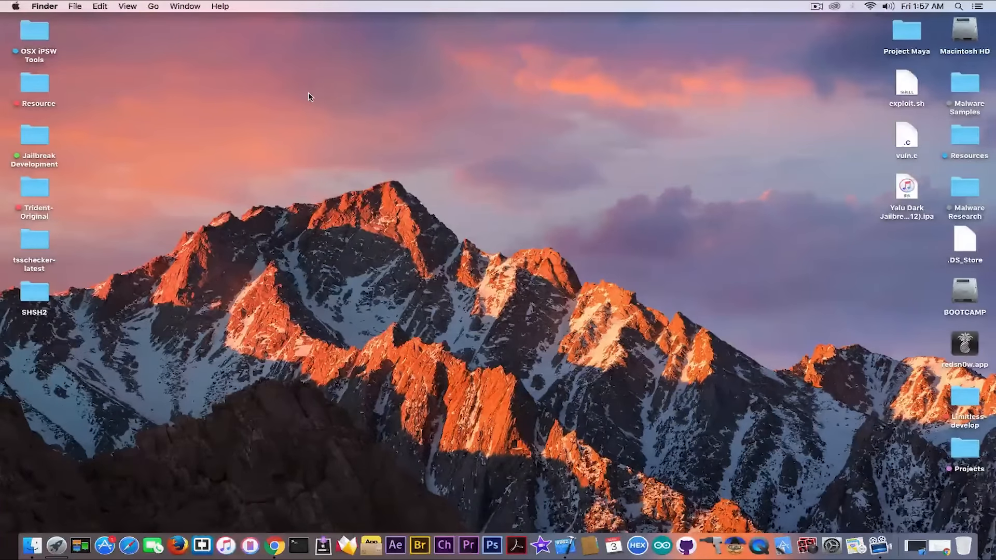
{"action": "mouse_move", "coordinate": [707, 545]}
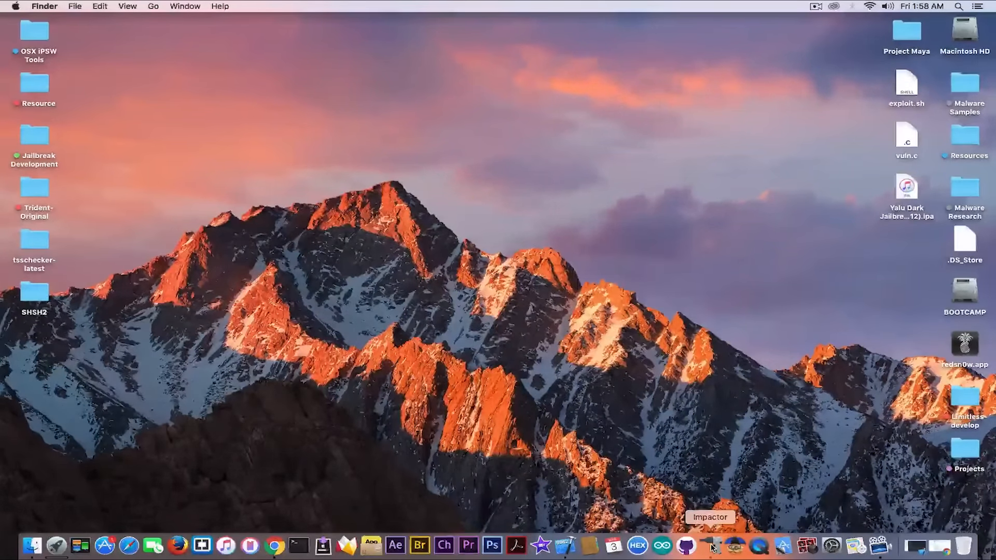
{"action": "left_click", "coordinate": [710, 545]}
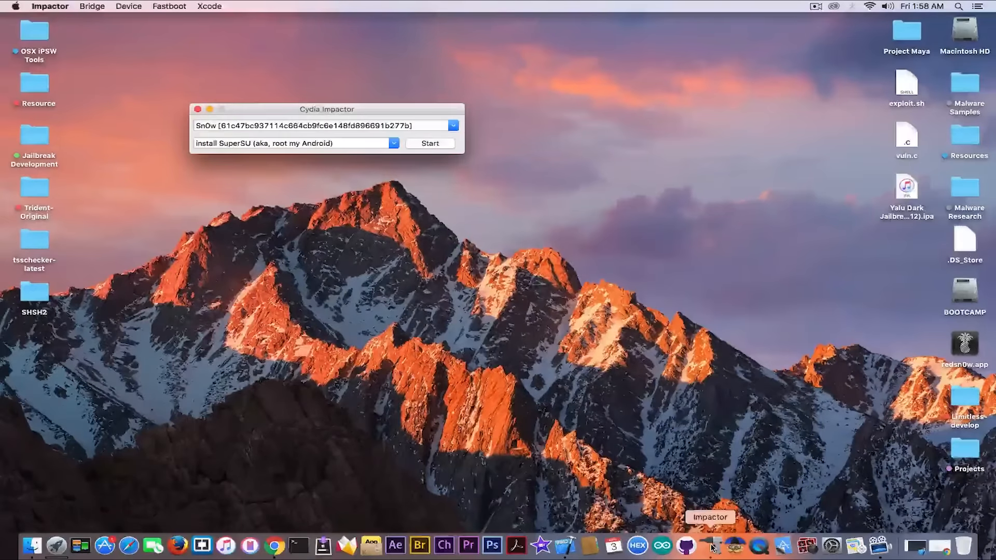
{"action": "left_click_drag", "start_coordinate": [327, 109], "coordinate": [457, 93]}
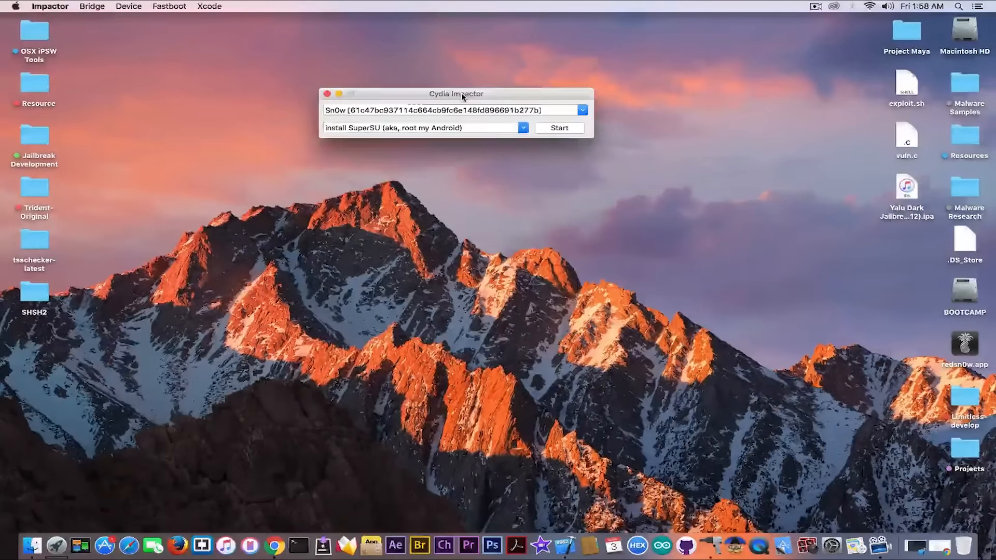
{"action": "mouse_move", "coordinate": [492, 545]}
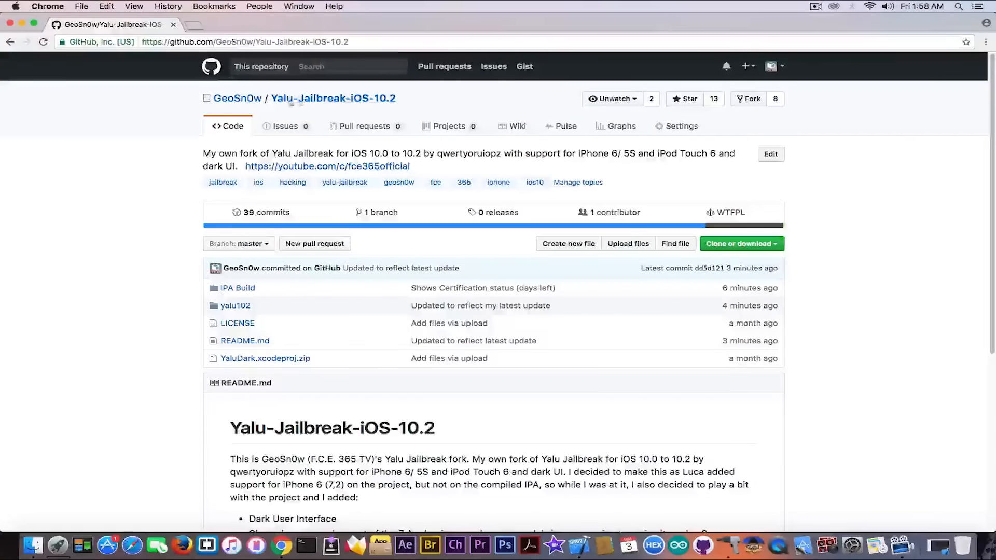
Open the repository's IPA Build folder listing the Yalu Dark Jailbreak IPA files
{"action": "left_click", "coordinate": [237, 288]}
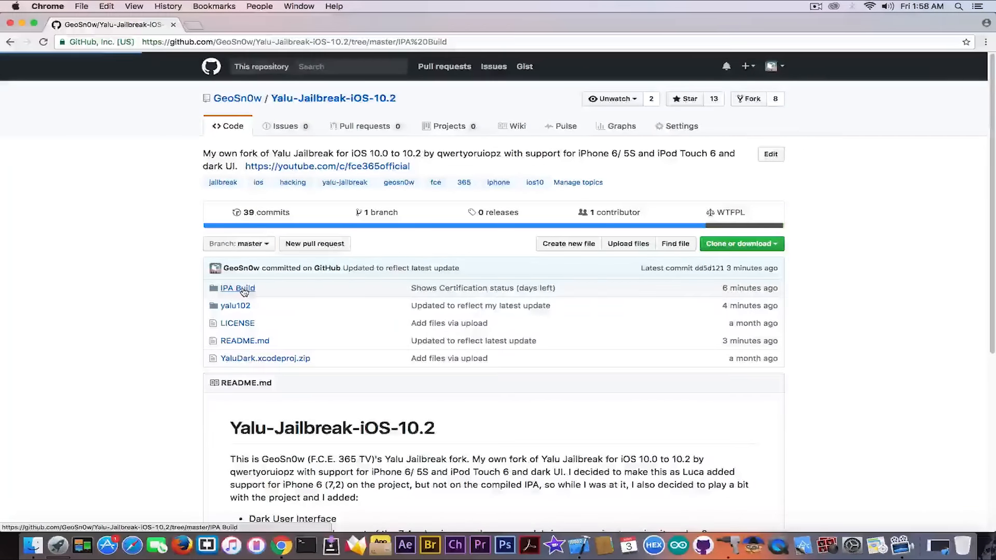
{"action": "left_click", "coordinate": [237, 288]}
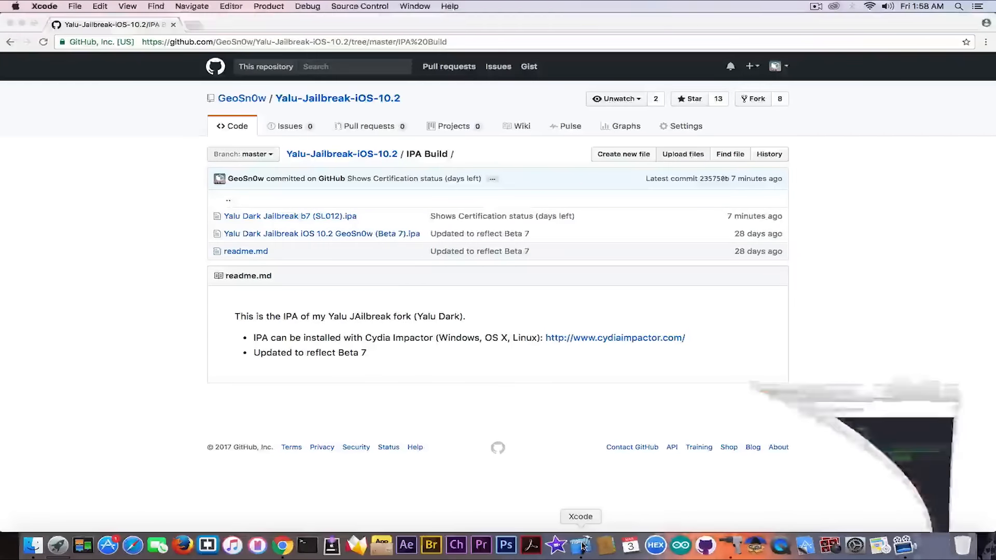
{"action": "left_click", "coordinate": [582, 544]}
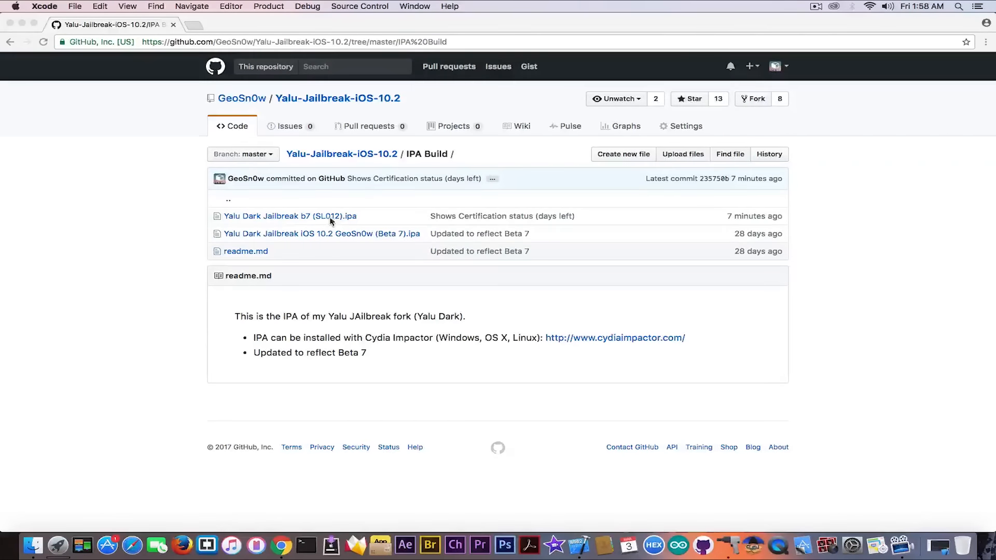
{"action": "mouse_move", "coordinate": [461, 223]}
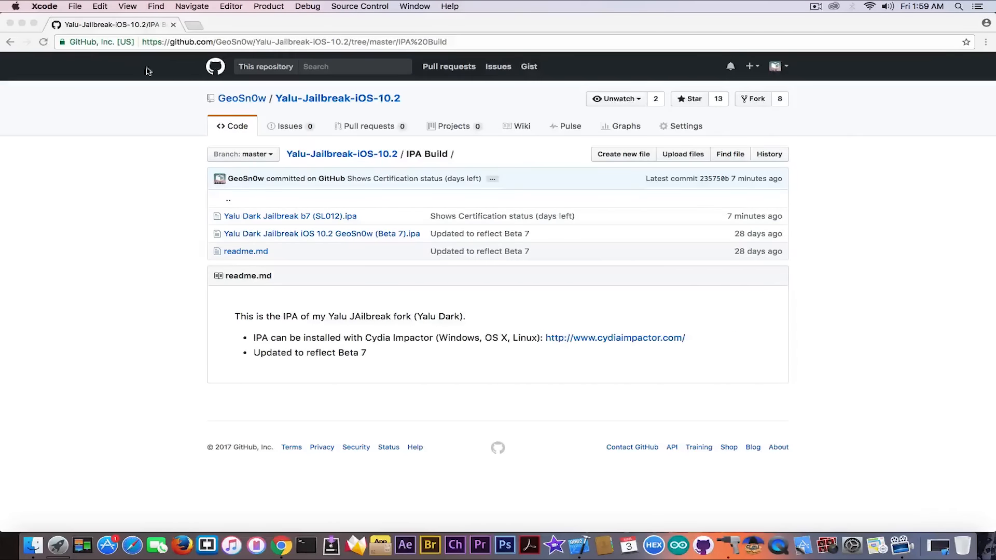
{"action": "mouse_move", "coordinate": [360, 230]}
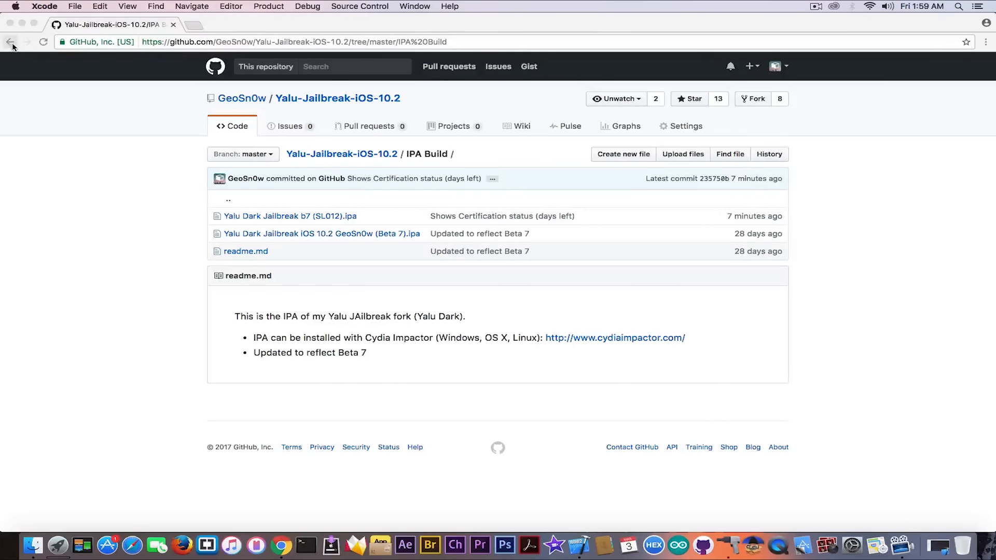
{"action": "left_click", "coordinate": [10, 41]}
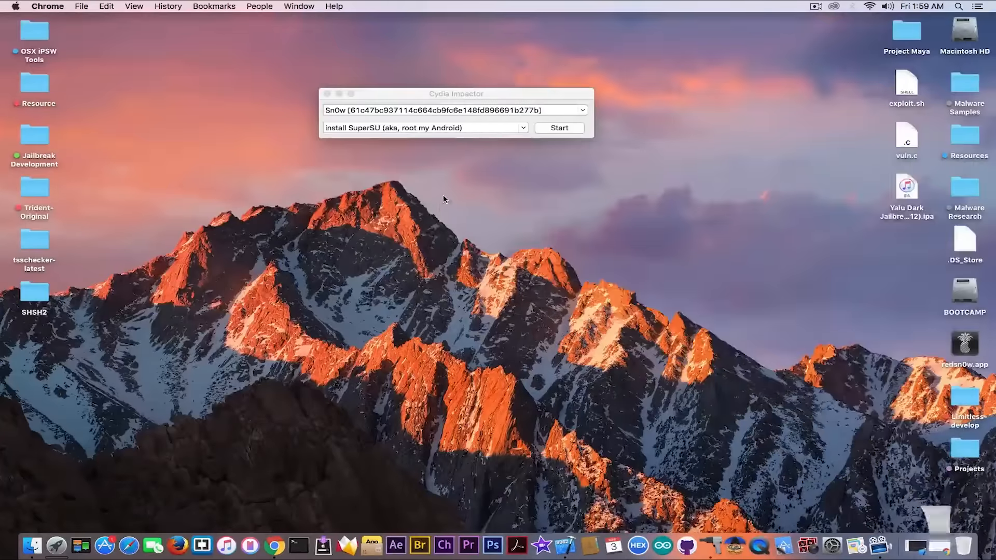
Drop the Yalu Dark Jailbreak .ipa from the desktop onto Impactor, raising the Apple ID Username prompt
{"action": "left_click_drag", "start_coordinate": [907, 187], "coordinate": [526, 45]}
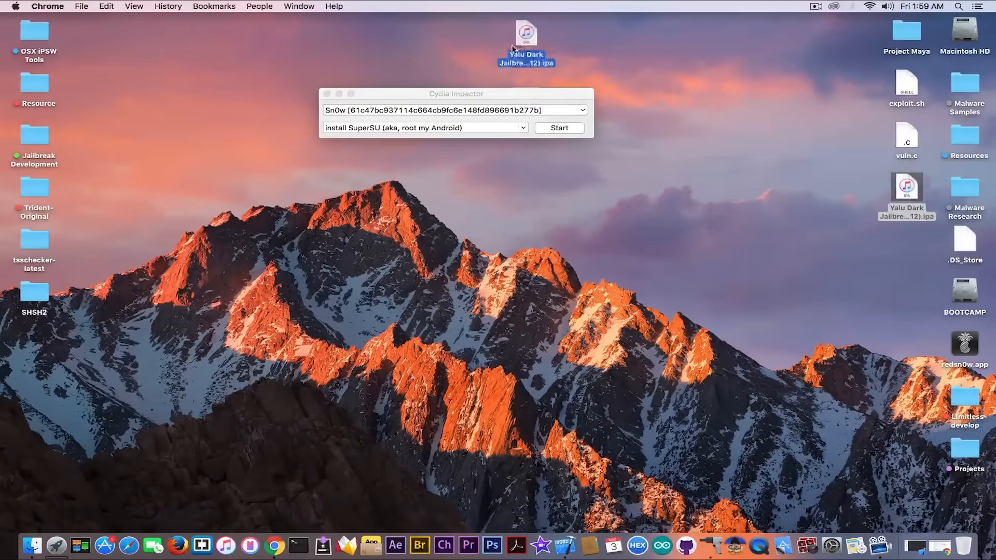
{"action": "left_click", "coordinate": [559, 128]}
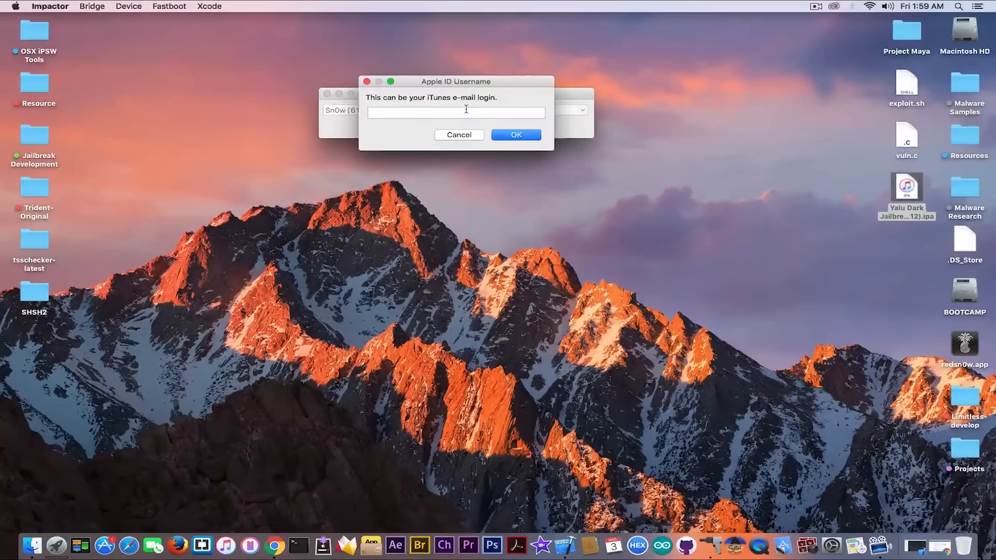
Submit the Apple ID, let Impactor sign and install Yalu Dark, then launch it on the iPhone
{"action": "left_click", "coordinate": [459, 135]}
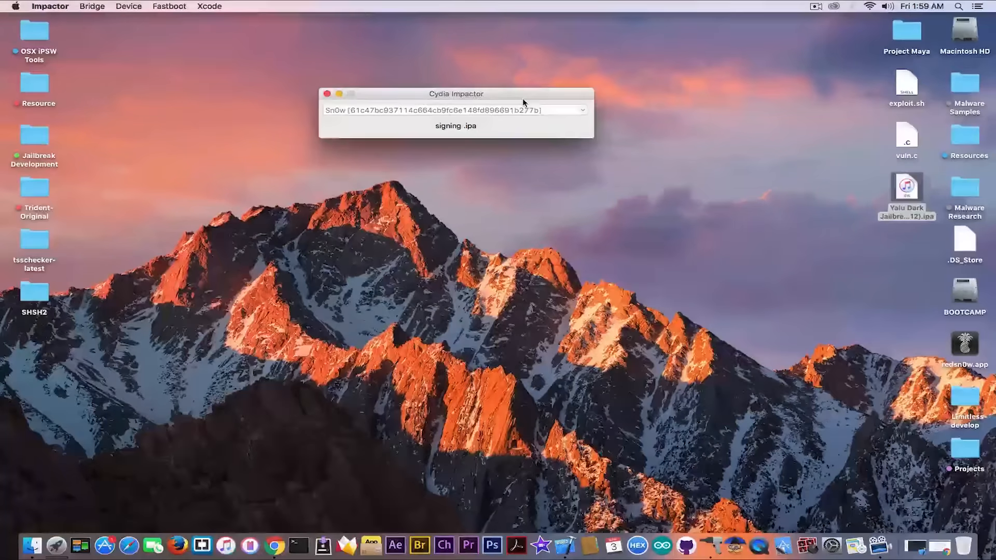
{"action": "mouse_move", "coordinate": [544, 132]}
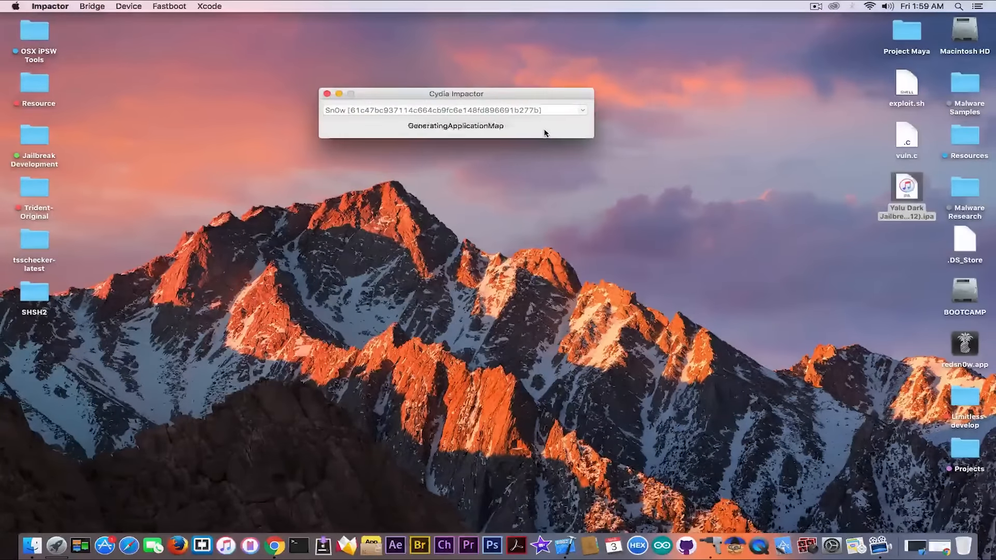
{"action": "left_click", "coordinate": [327, 94]}
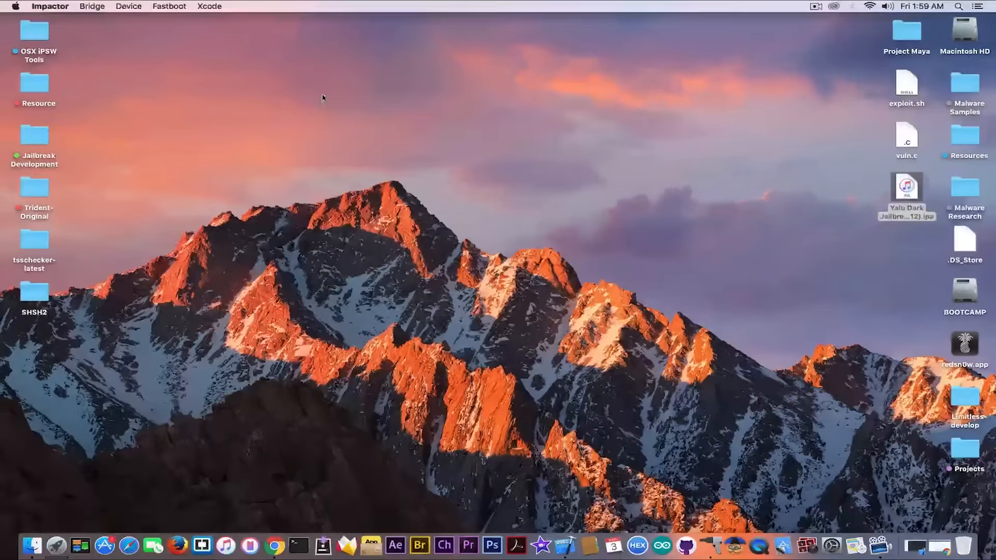
{"action": "left_click", "coordinate": [907, 186]}
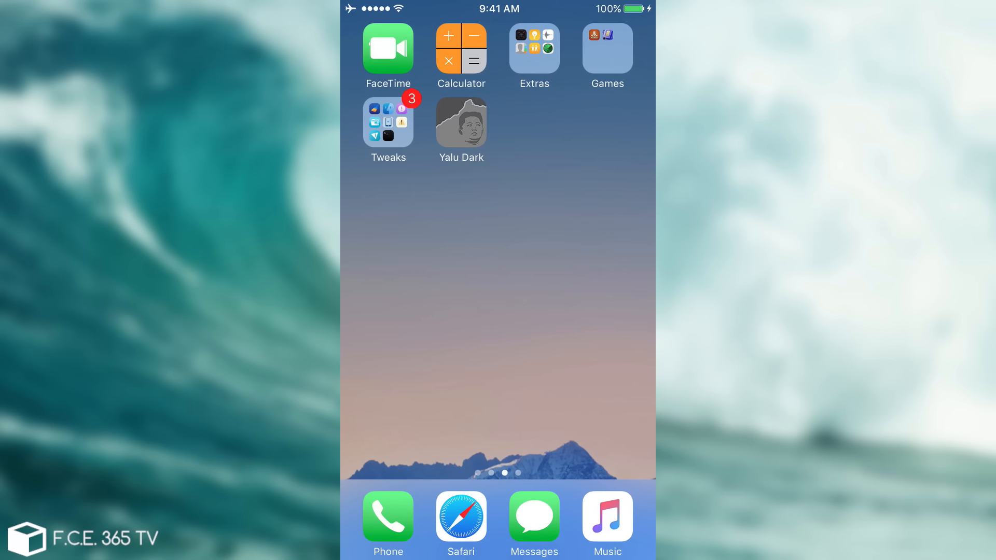
{"action": "left_click", "coordinate": [461, 120]}
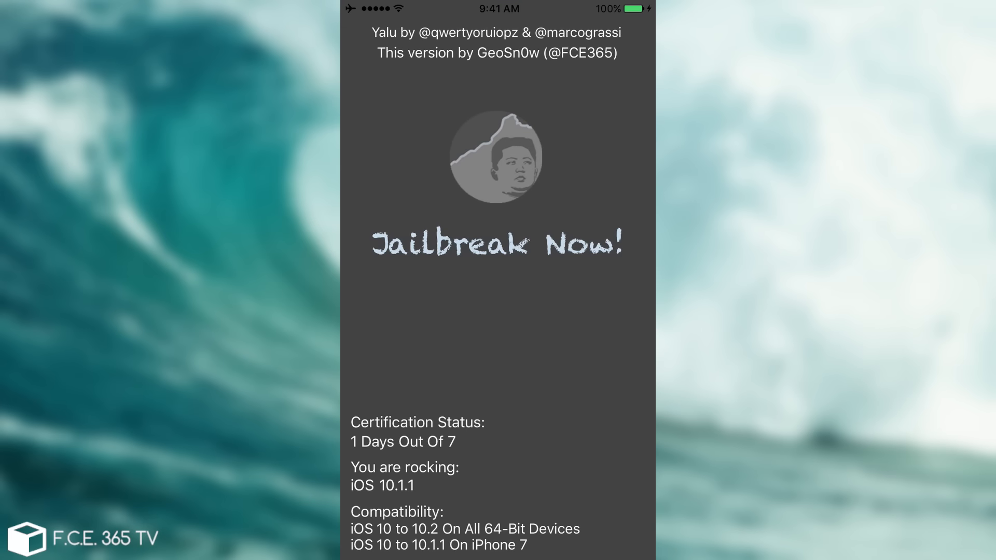